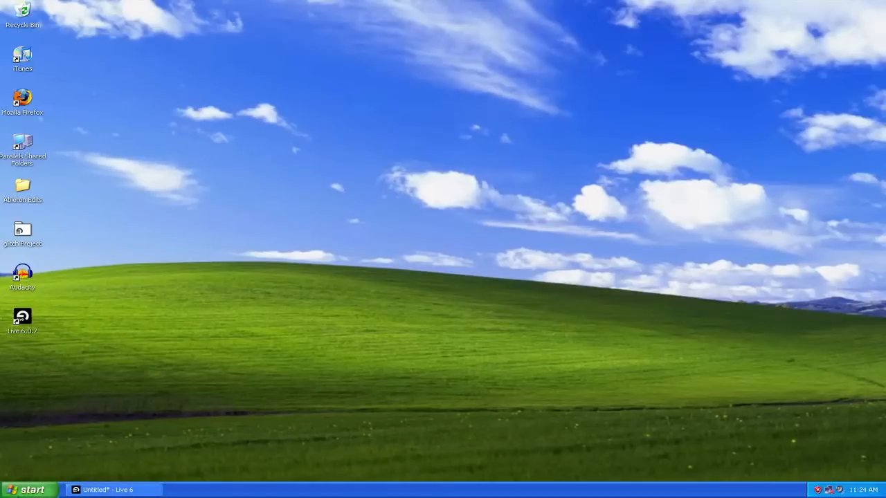
# Step: Restore the minimized 'Untitled* - Live 6' window to the front from the taskbar
pyautogui.click(29, 487)
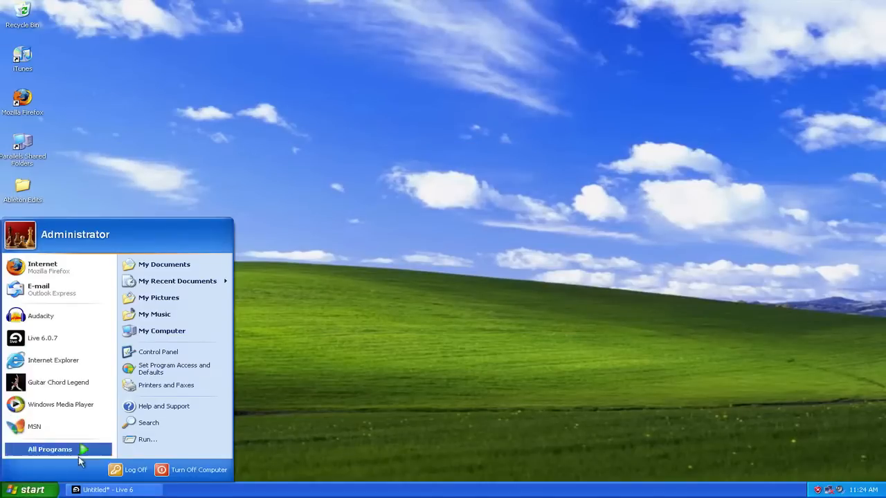
pyautogui.moveTo(46, 462)
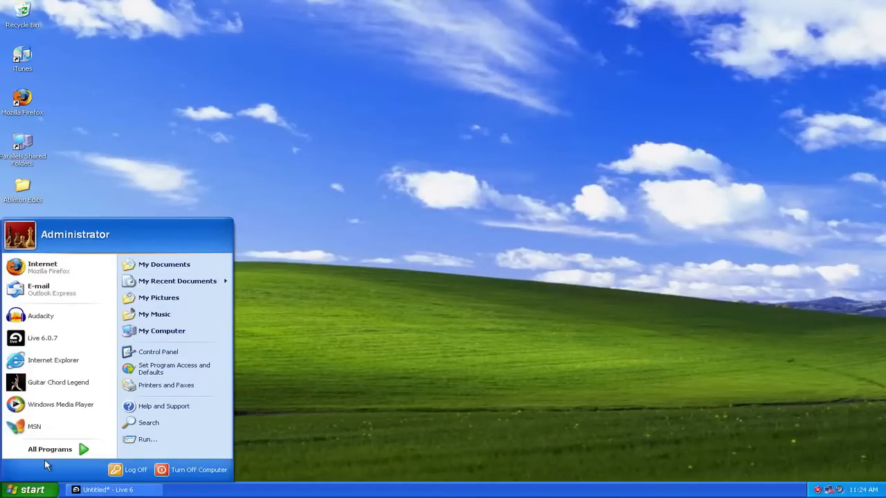
pyautogui.click(49, 448)
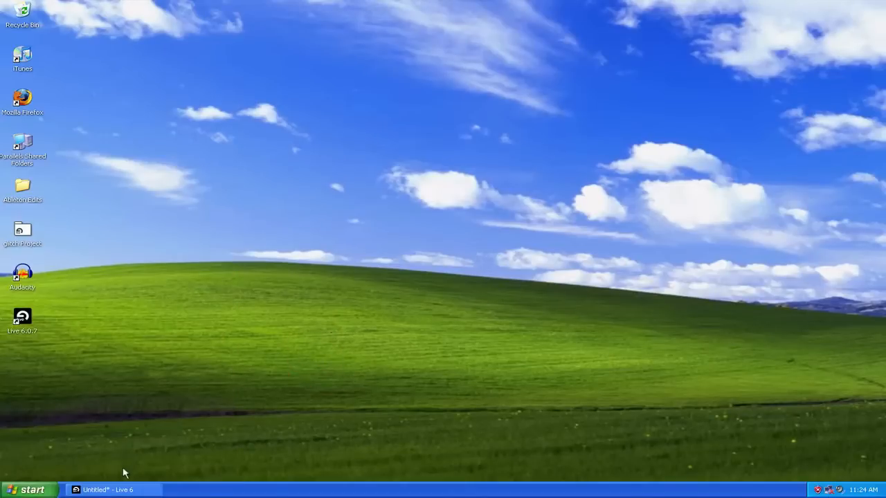
pyautogui.click(108, 488)
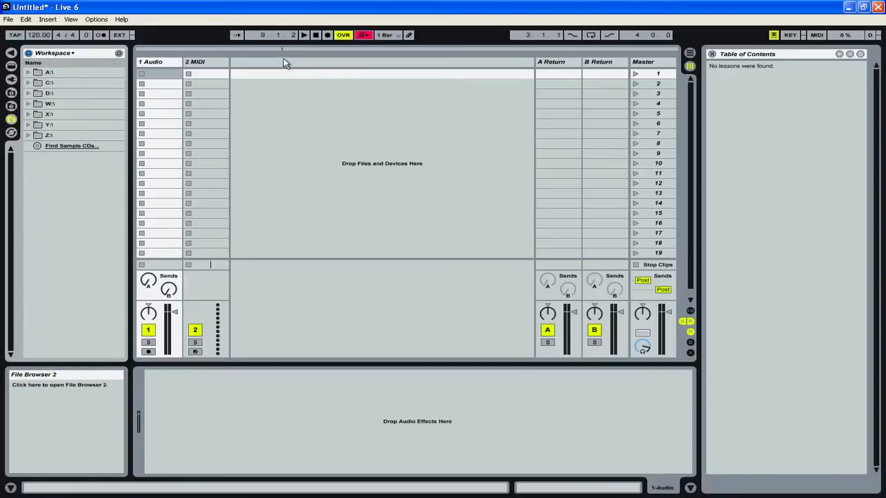
pyautogui.moveTo(200, 187)
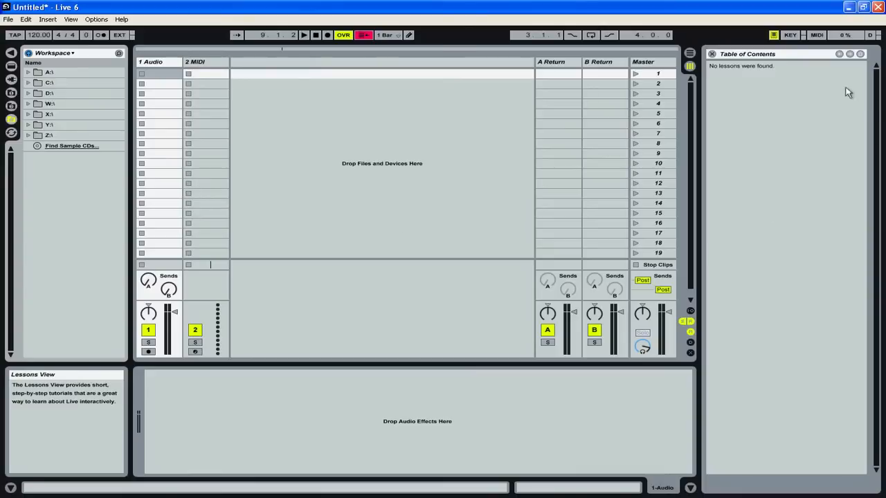
pyautogui.moveTo(756, 365)
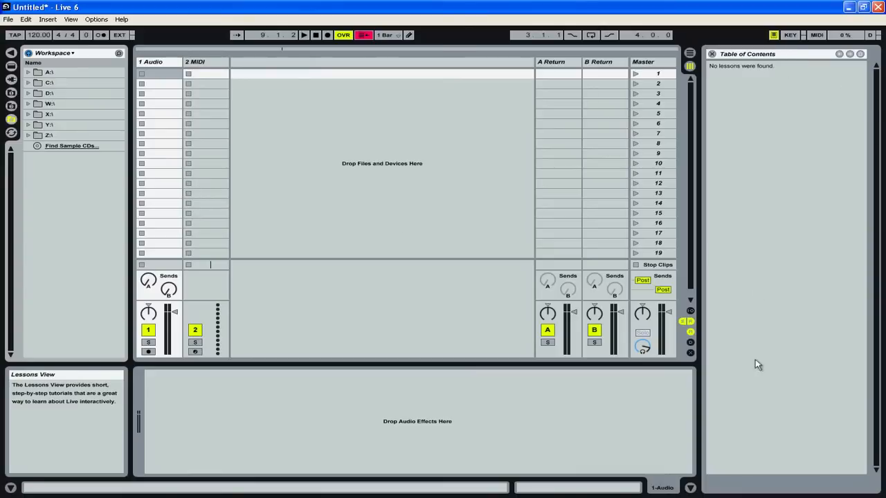
pyautogui.moveTo(761, 339)
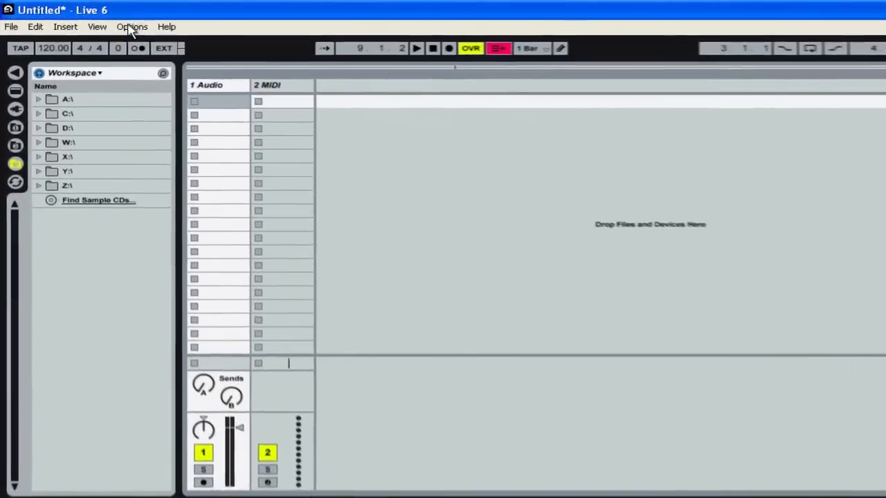
pyautogui.click(97, 26)
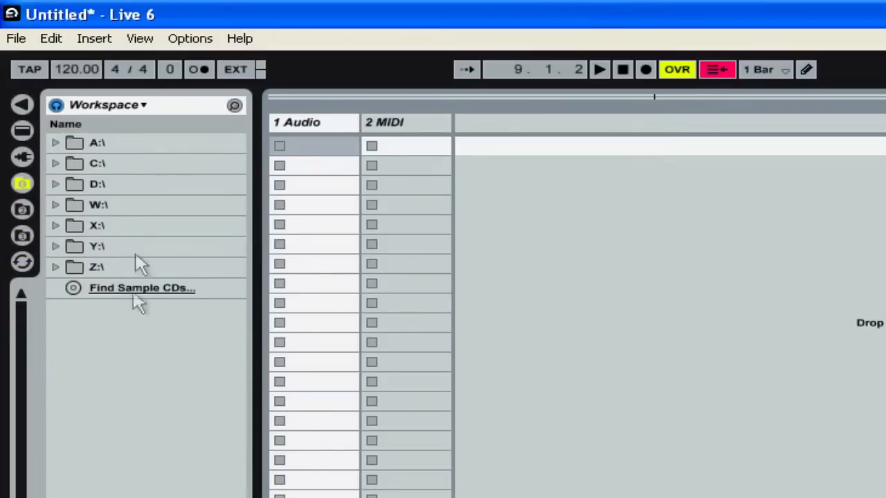
pyautogui.moveTo(109, 111)
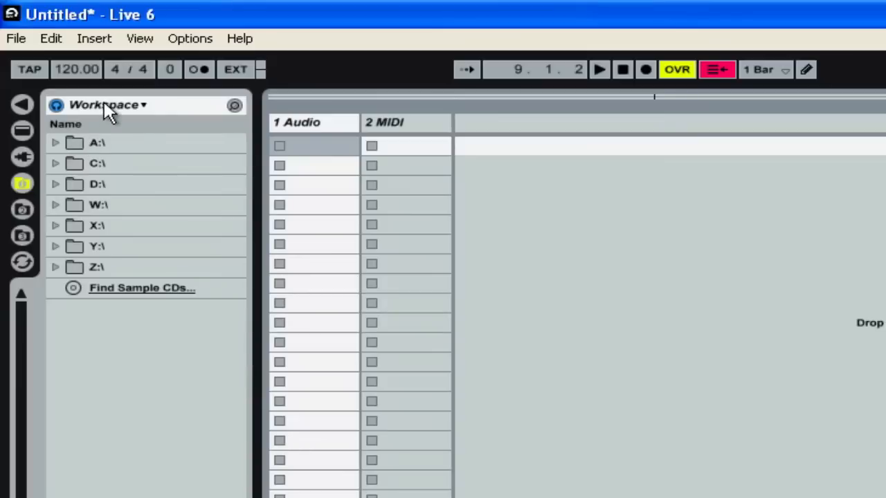
pyautogui.moveTo(75, 143)
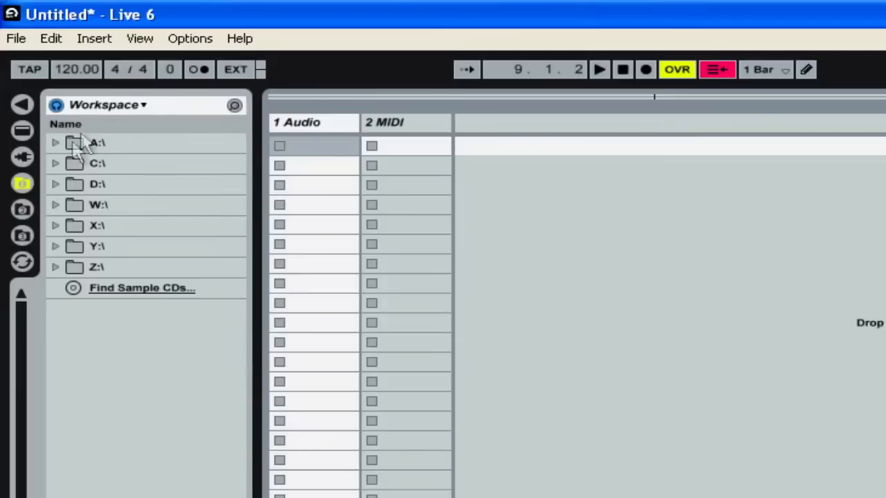
pyautogui.moveTo(117, 111)
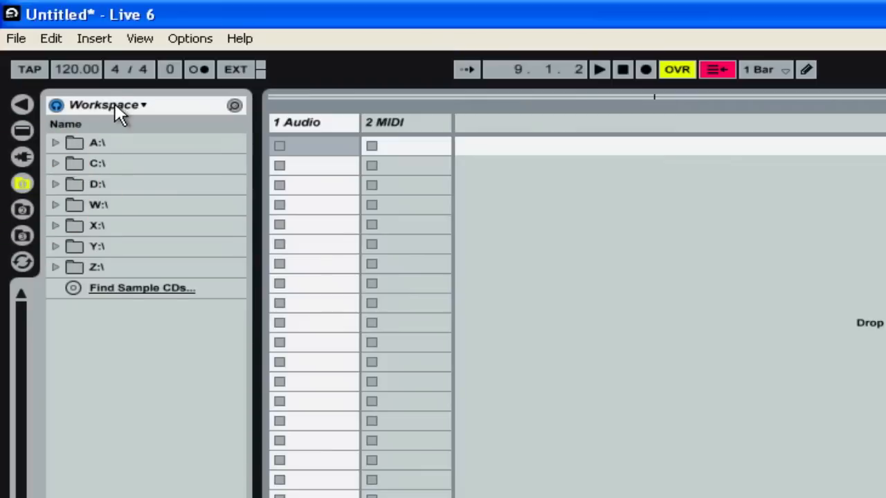
# Step: Point a file browser at My Documents and navigate into the Music Appreciation folder
pyautogui.click(108, 105)
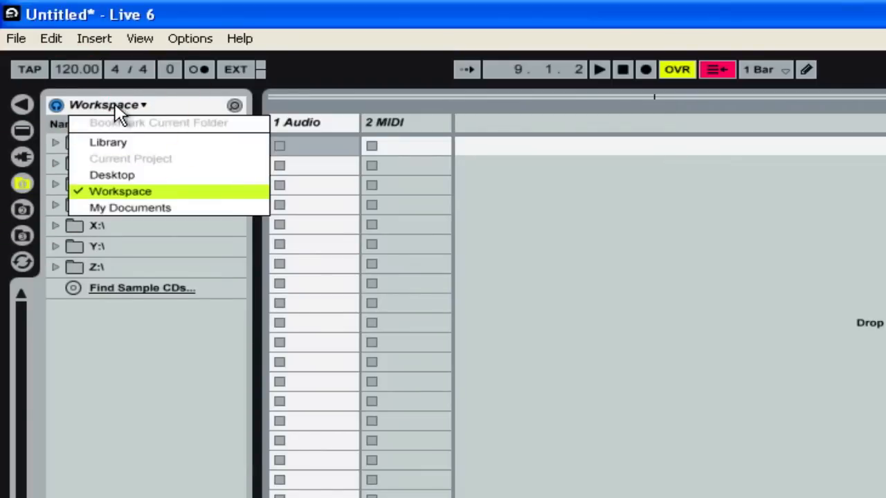
pyautogui.click(130, 208)
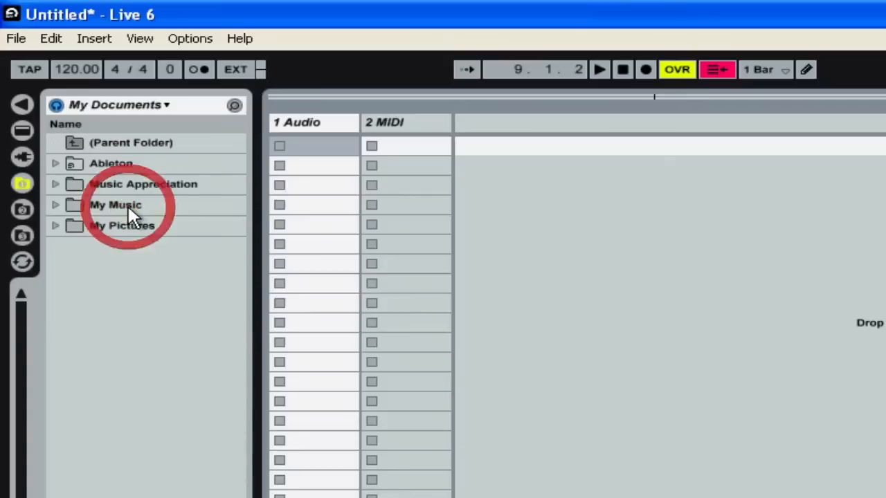
pyautogui.click(124, 184)
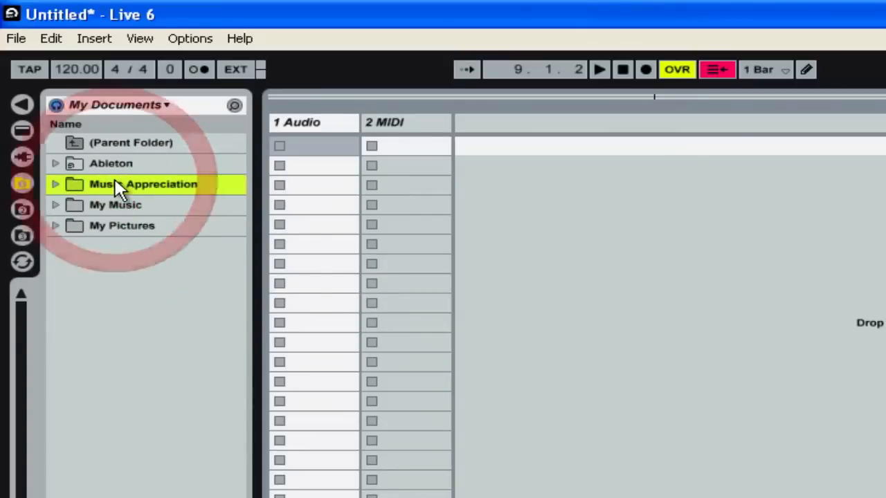
pyautogui.click(116, 105)
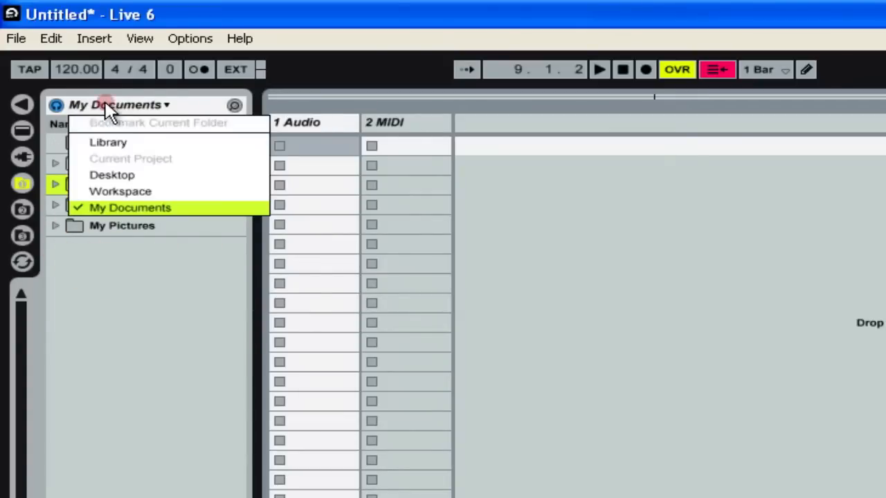
pyautogui.click(131, 208)
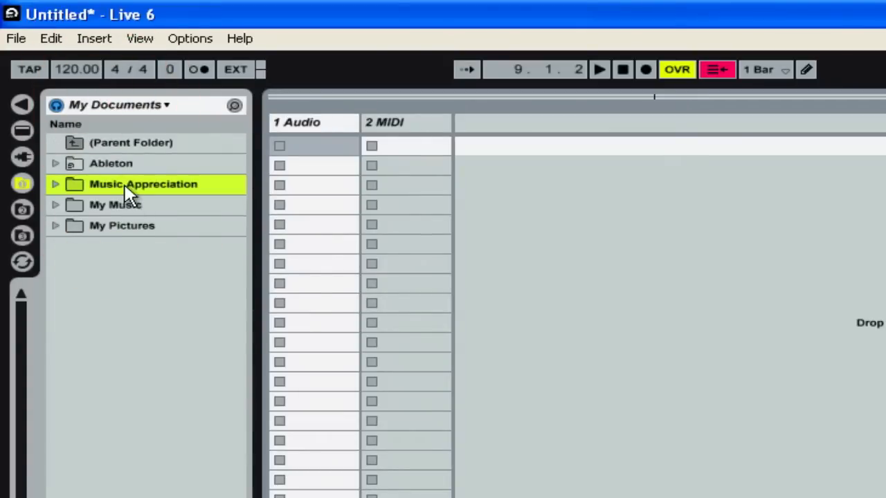
pyautogui.doubleClick(127, 184)
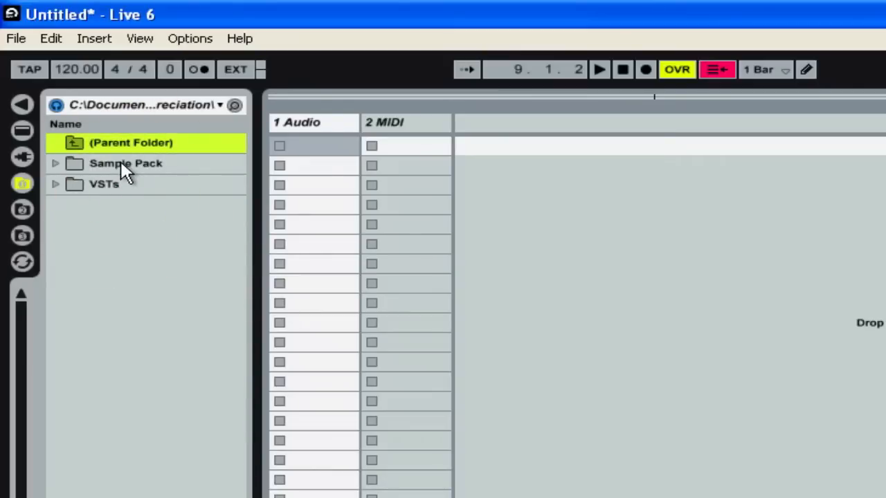
pyautogui.doubleClick(125, 163)
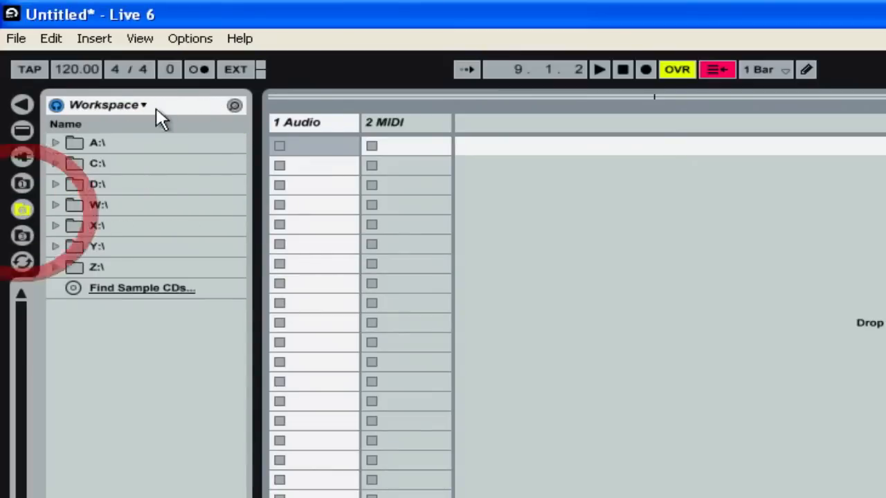
# Step: Point the second browser at My Documents, Music Appreciation, reaching the Sample Pack contents
pyautogui.click(104, 106)
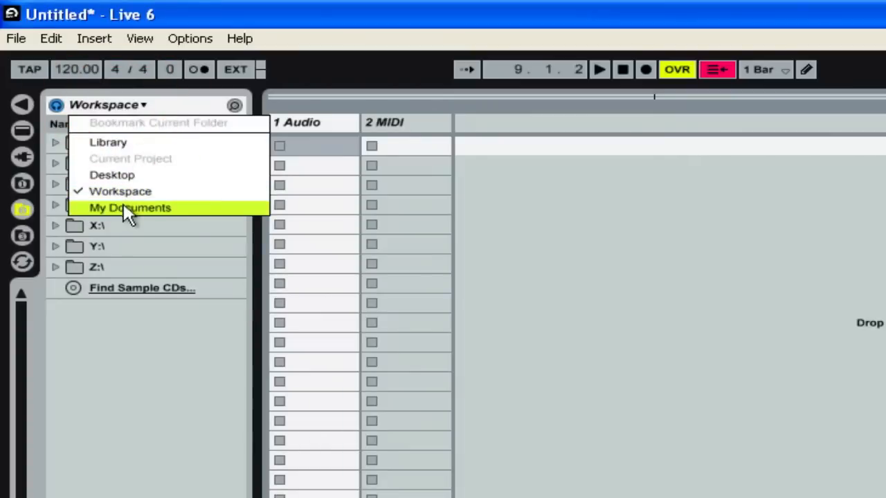
pyautogui.click(131, 207)
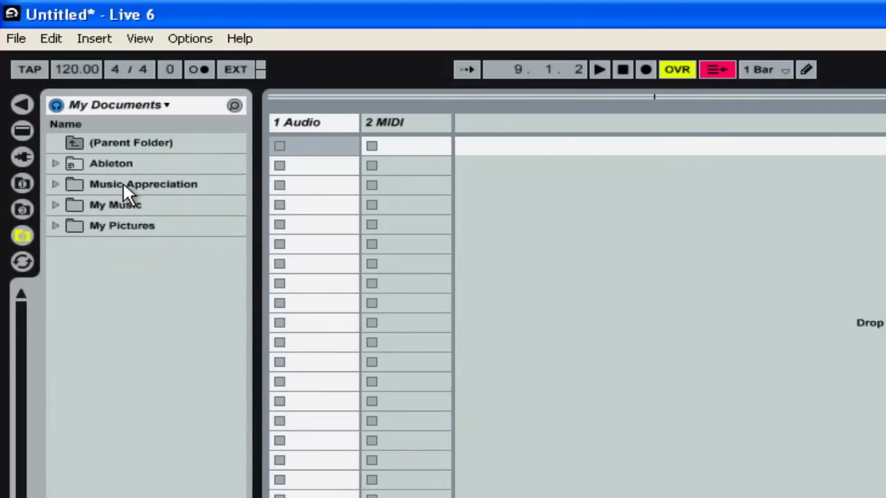
pyautogui.doubleClick(129, 183)
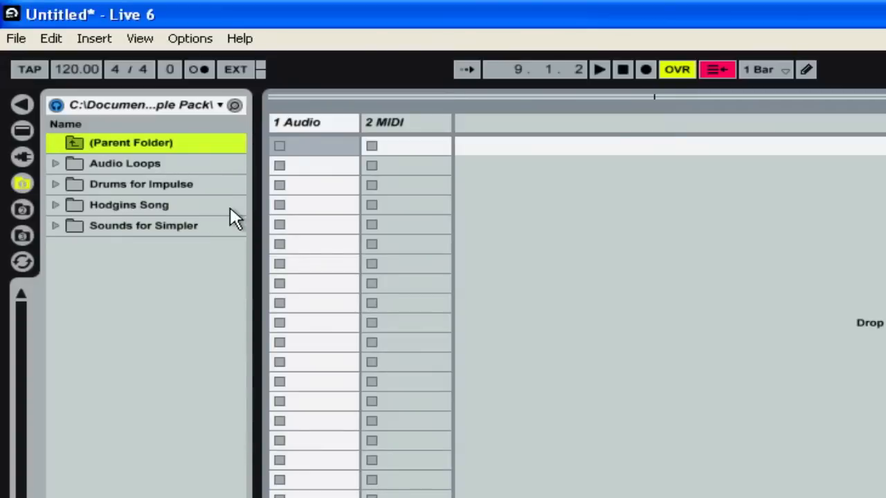
pyautogui.moveTo(118, 326)
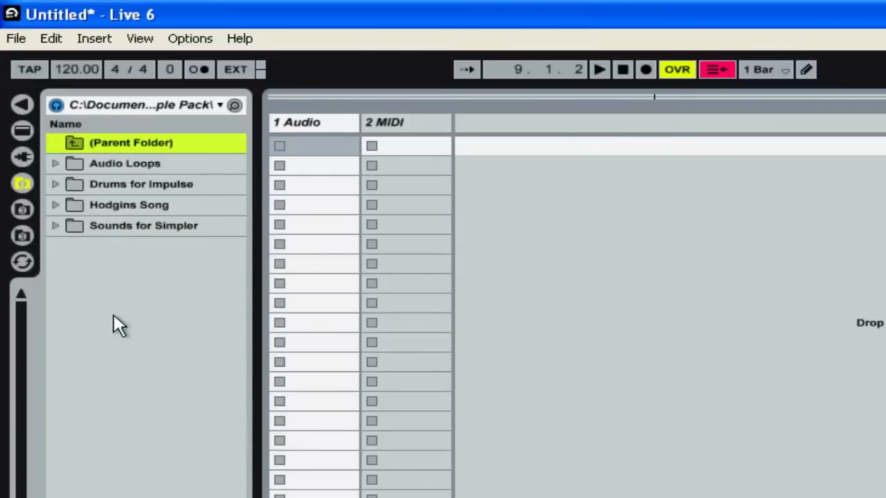
pyautogui.moveTo(284, 471)
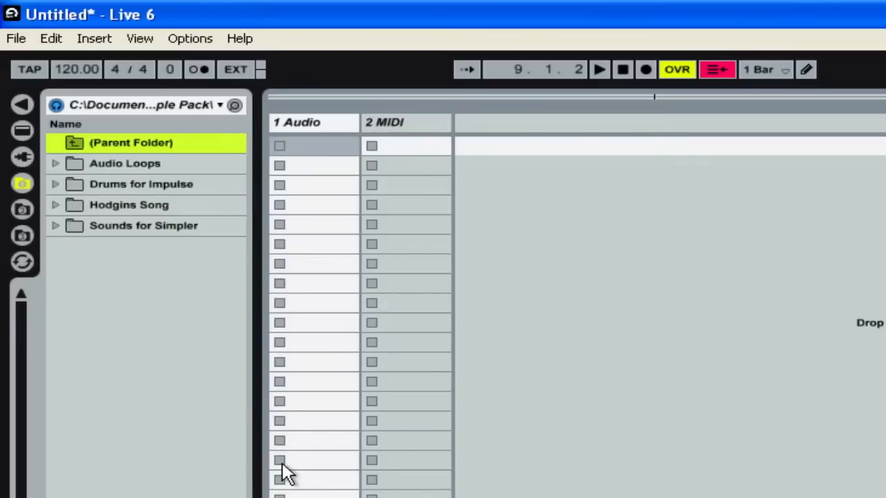
pyautogui.moveTo(275, 209)
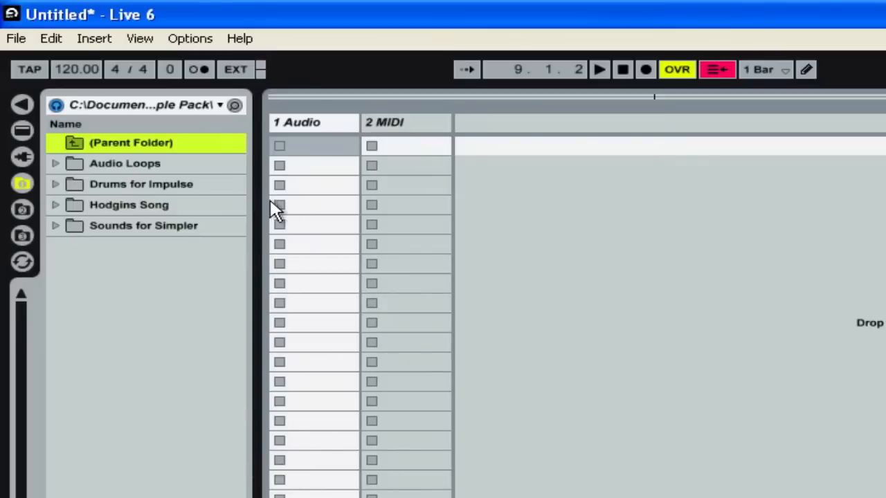
pyautogui.moveTo(123, 164)
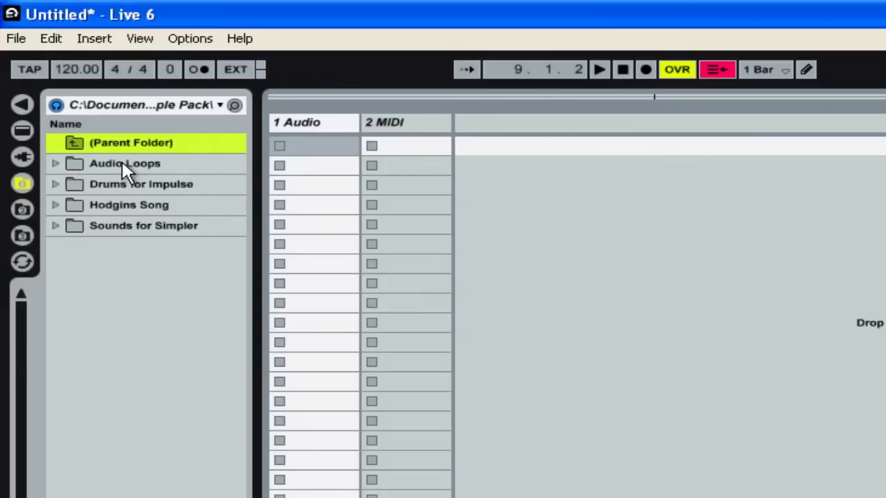
pyautogui.click(125, 164)
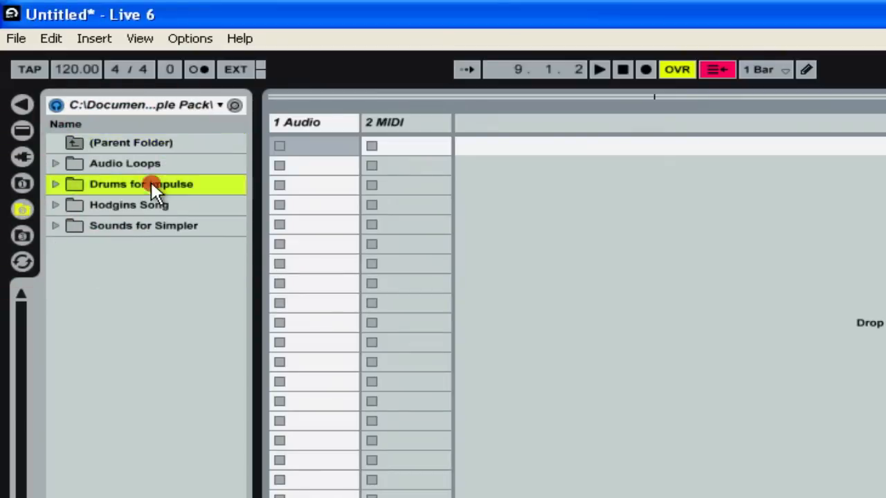
# Step: Switch to the Audio Loops bookmark and browse its loop folders, Basslines through Video Game Loops
pyautogui.click(144, 226)
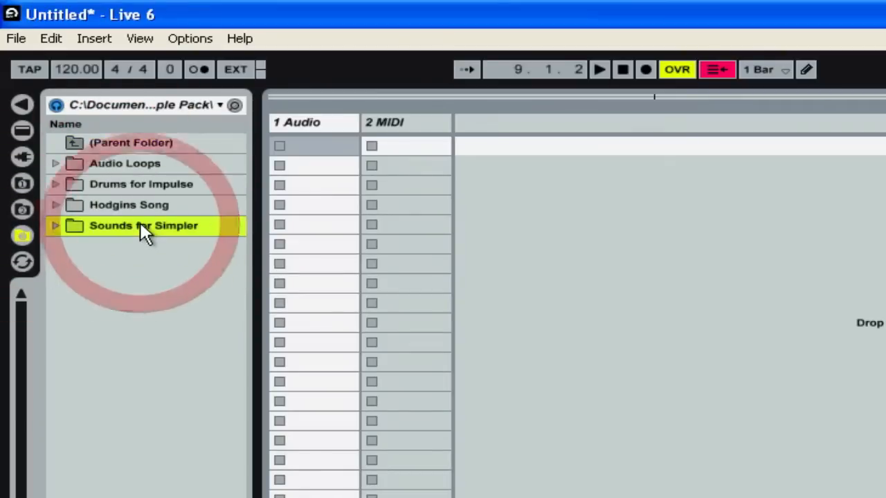
pyautogui.doubleClick(142, 225)
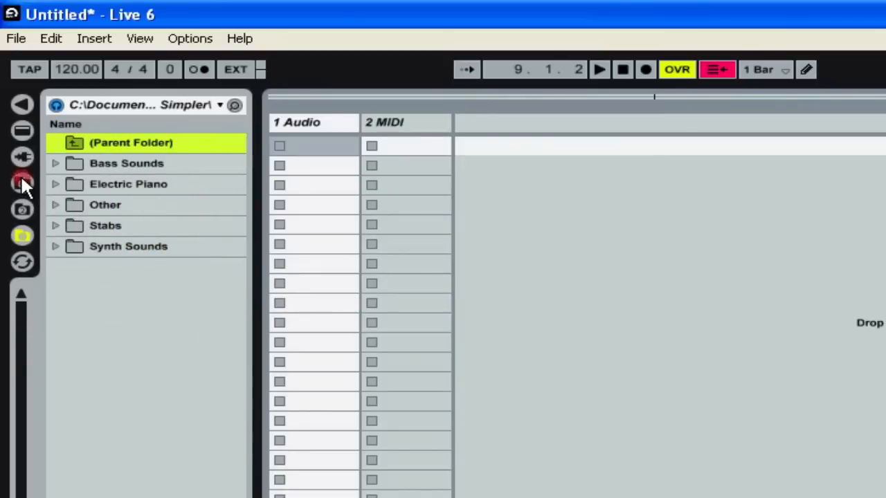
pyautogui.click(22, 183)
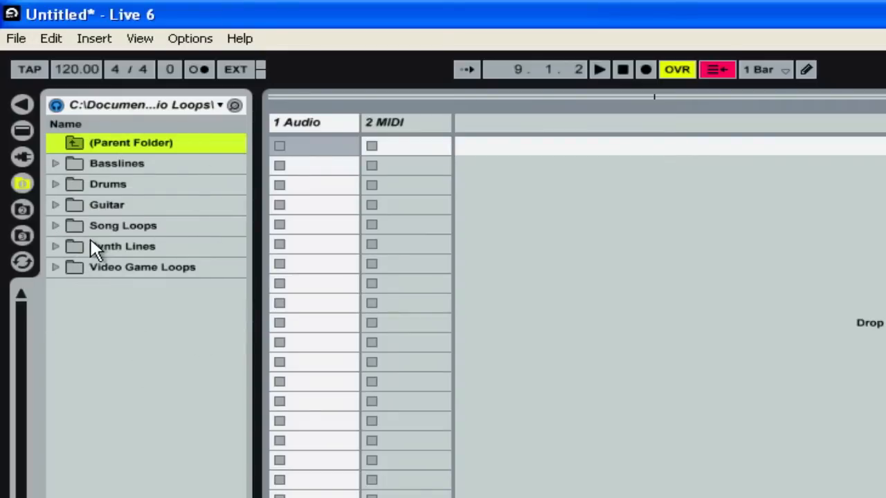
pyautogui.moveTo(123, 167)
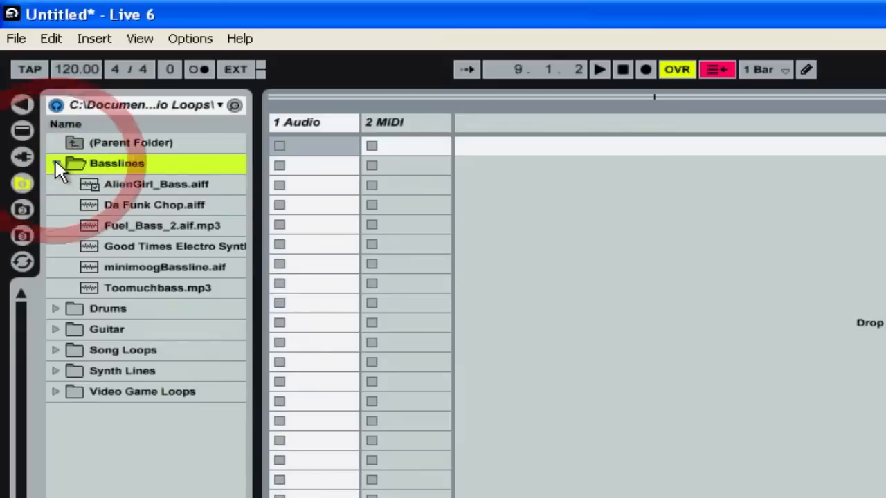
pyautogui.click(108, 309)
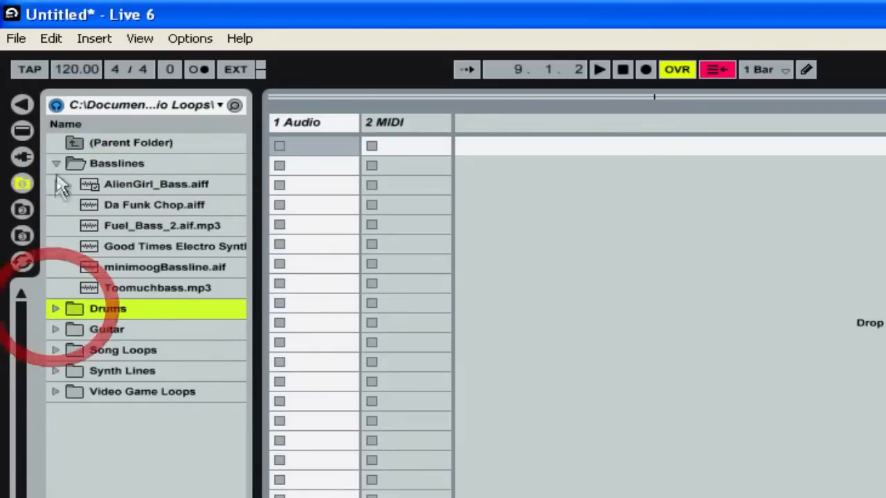
pyautogui.click(116, 163)
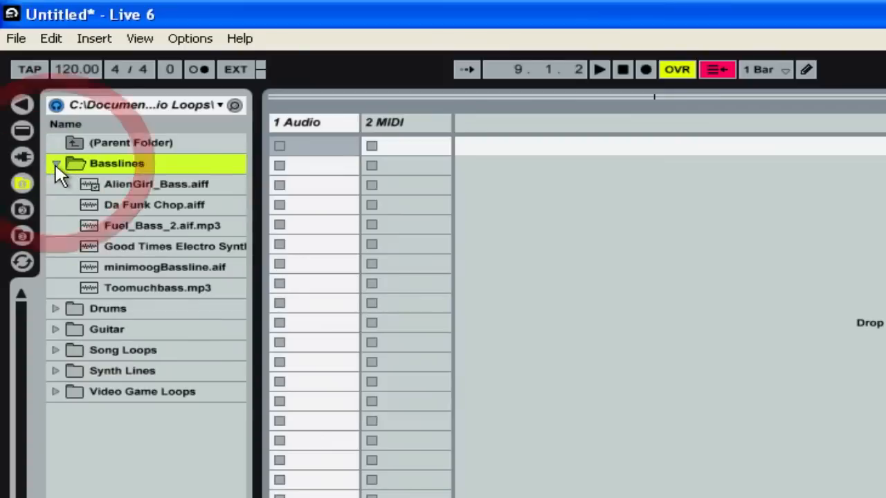
pyautogui.click(56, 164)
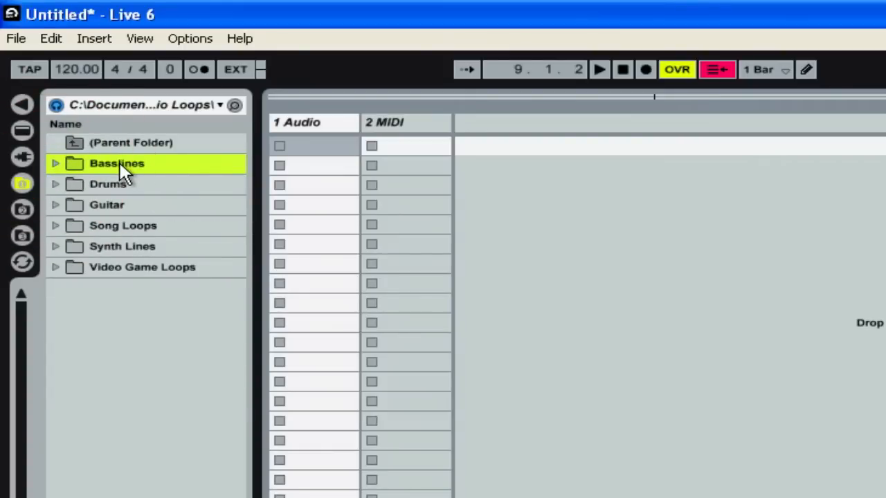
pyautogui.doubleClick(116, 164)
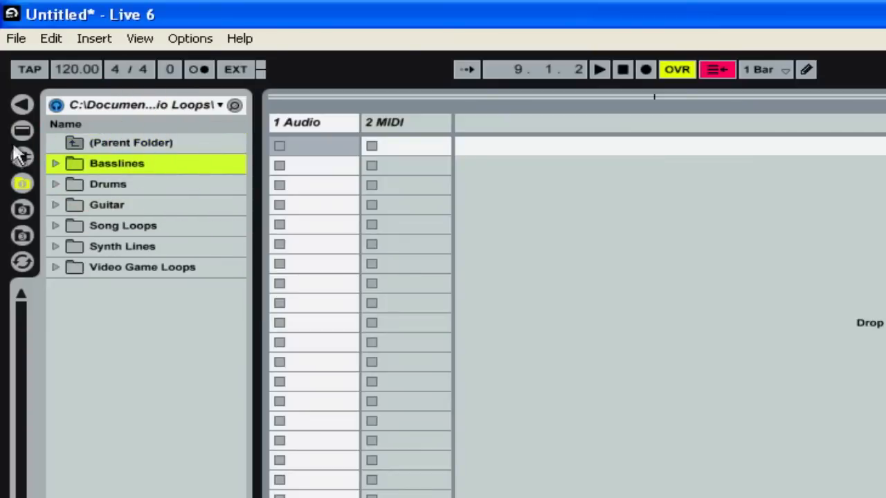
pyautogui.moveTo(9, 222)
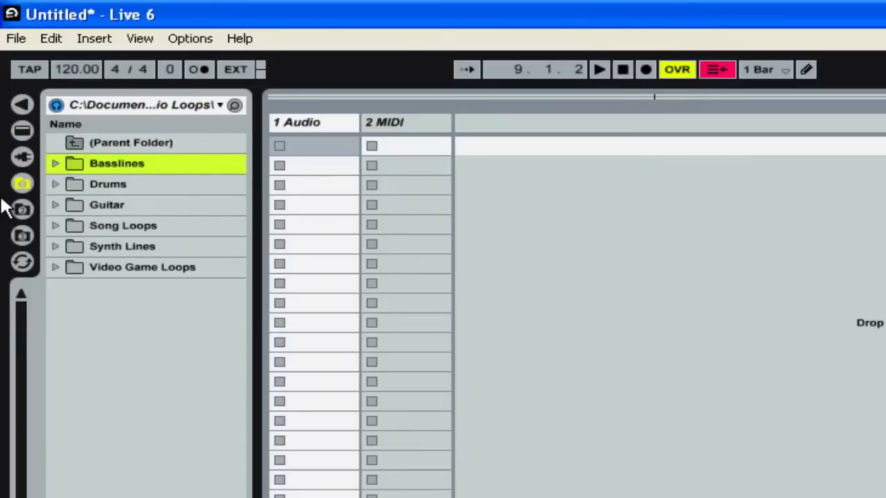
pyautogui.moveTo(75, 205)
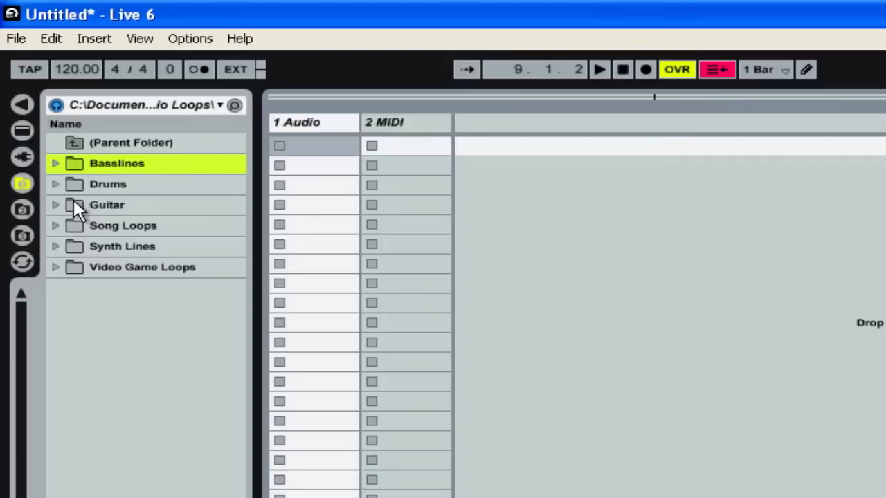
pyautogui.moveTo(108, 205)
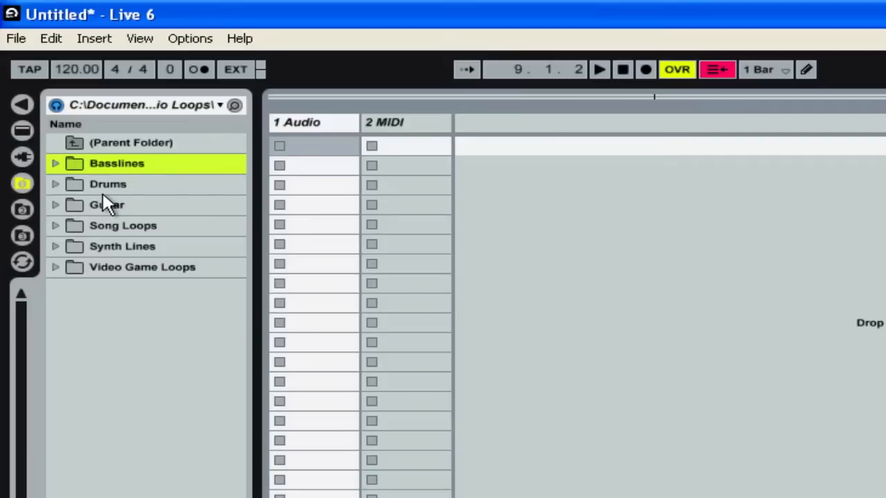
pyautogui.moveTo(83, 360)
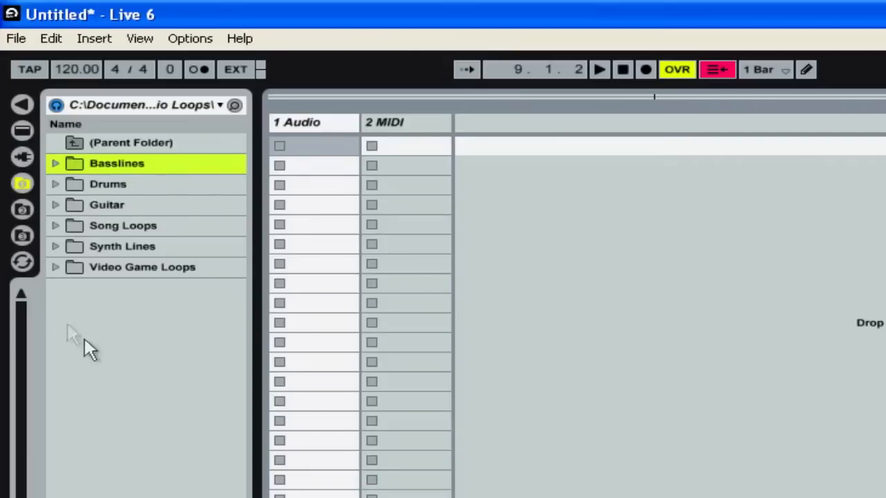
pyautogui.moveTo(123, 228)
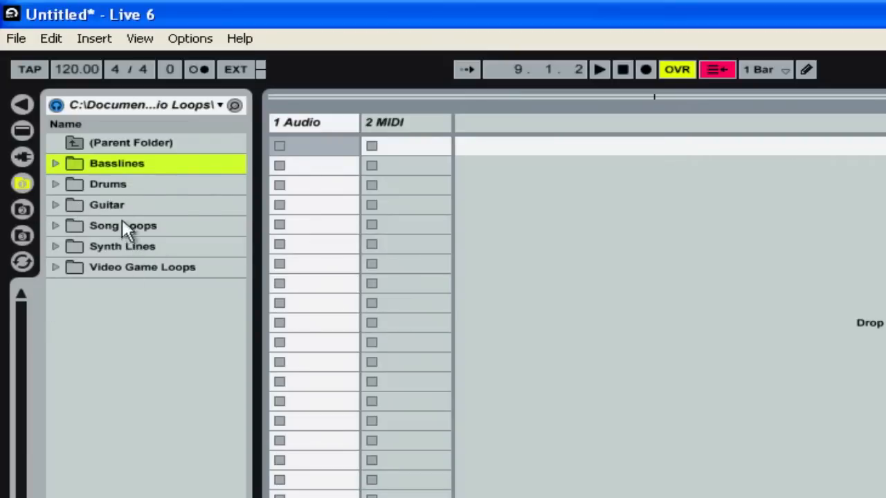
pyautogui.moveTo(119, 202)
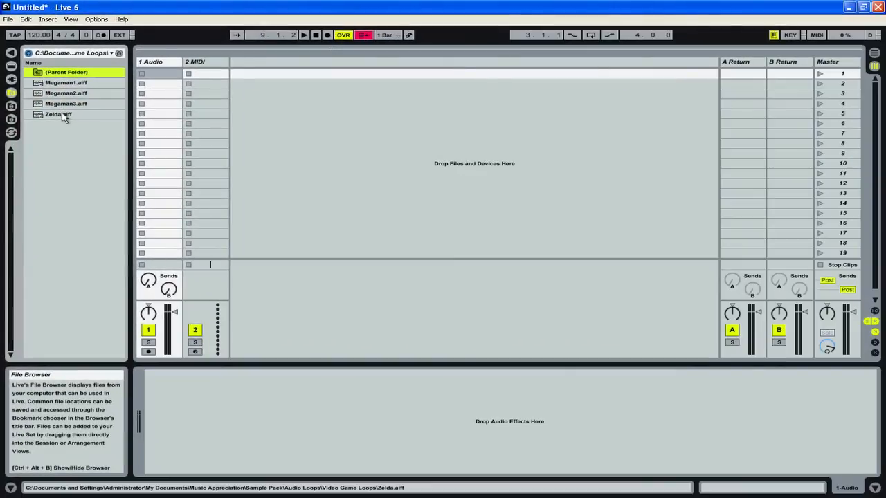
# Step: Select Zelda.aiff in the Video Game Loops folder
pyautogui.click(58, 114)
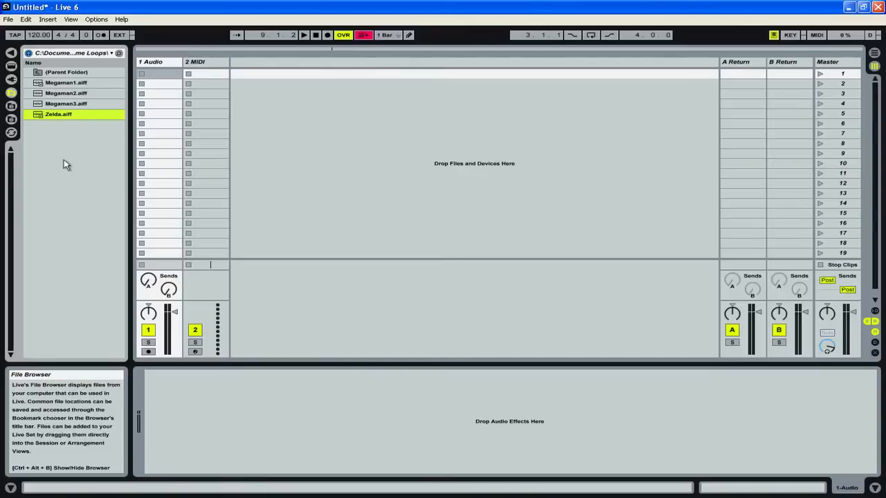
pyautogui.moveTo(77, 125)
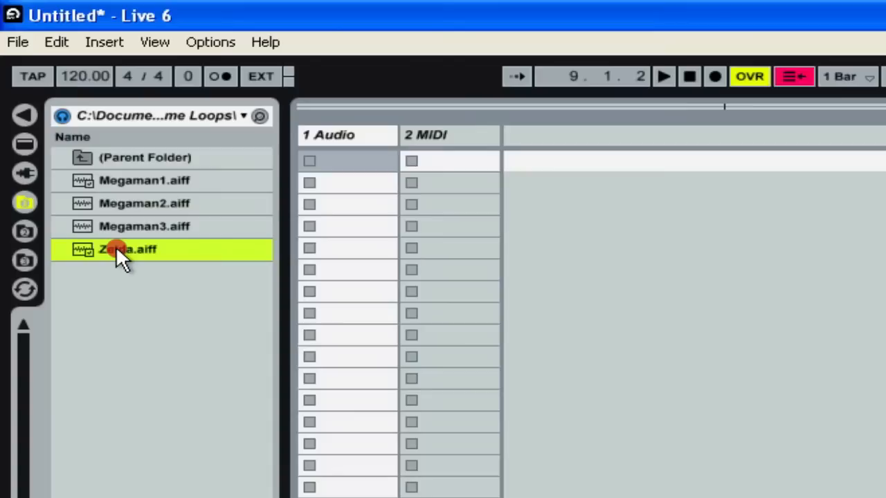
# Step: Drag Zelda.aiff into the first clip slot of track 1 Audio
pyautogui.moveTo(128, 250); pyautogui.dragTo(346, 160)
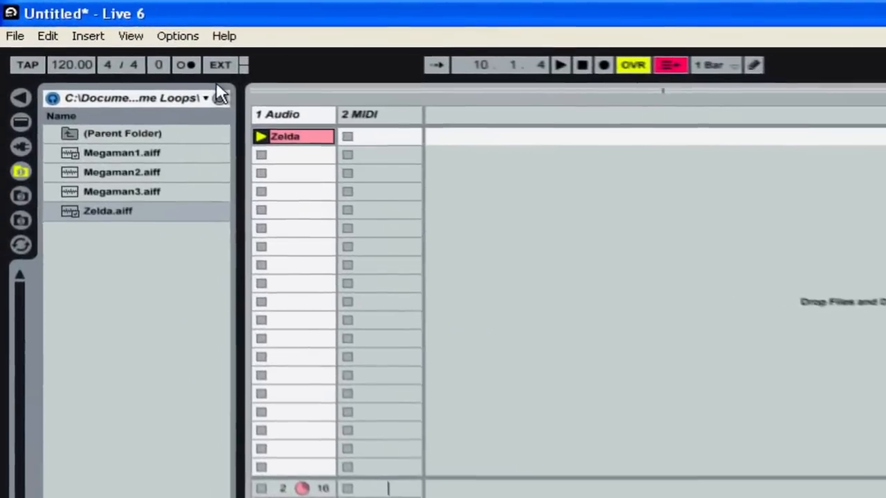
pyautogui.click(178, 36)
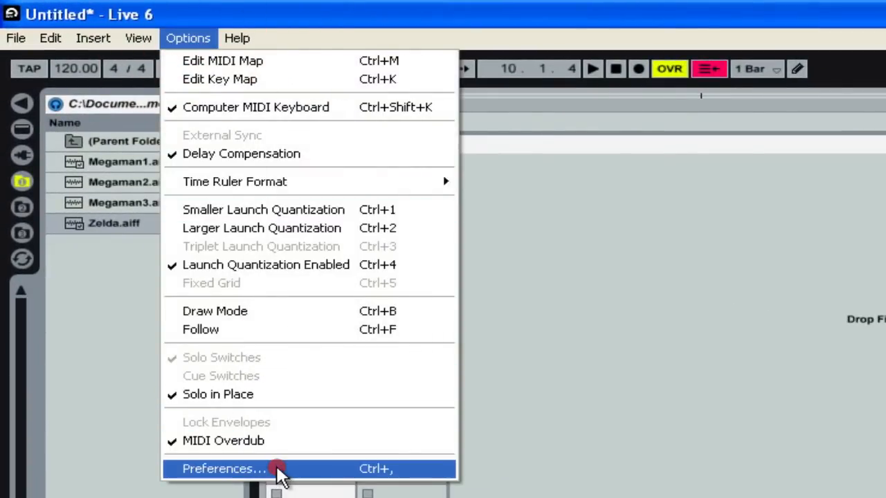
pyautogui.click(229, 468)
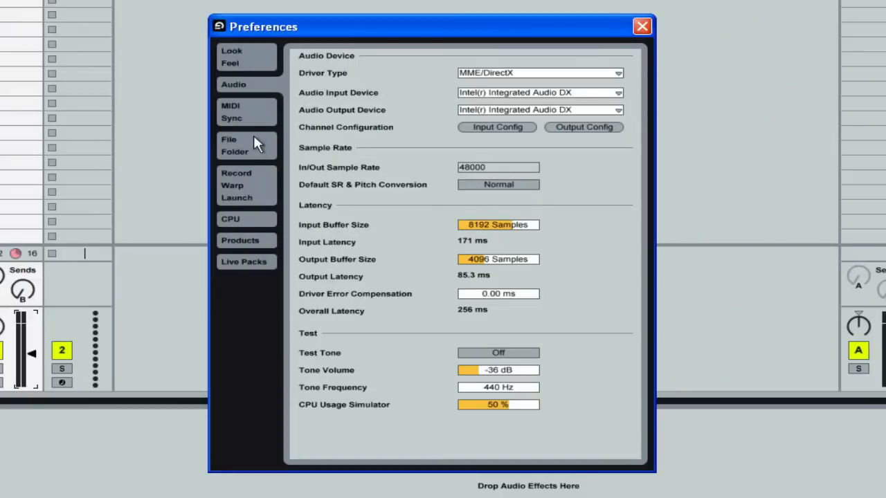
pyautogui.moveTo(468, 128)
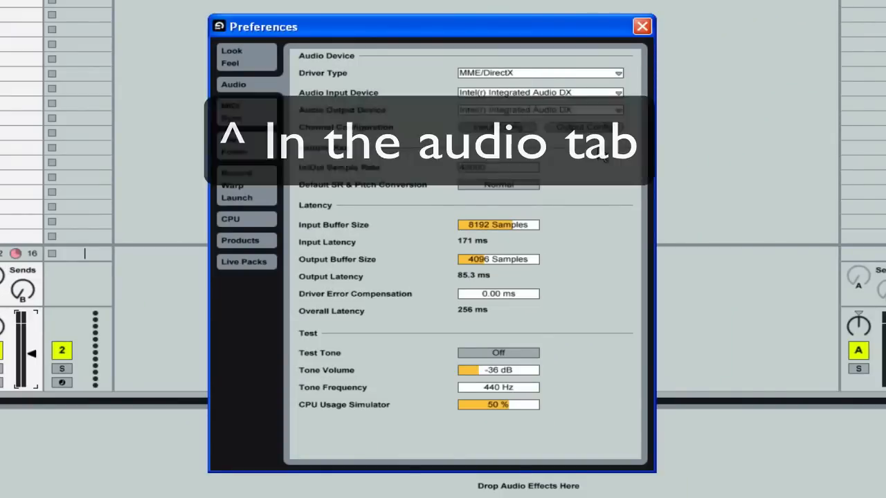
pyautogui.moveTo(565, 50)
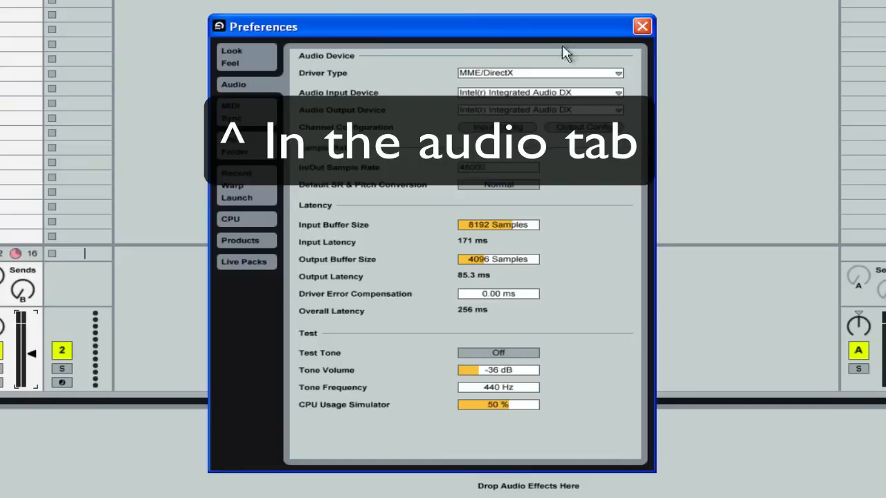
pyautogui.moveTo(435, 104)
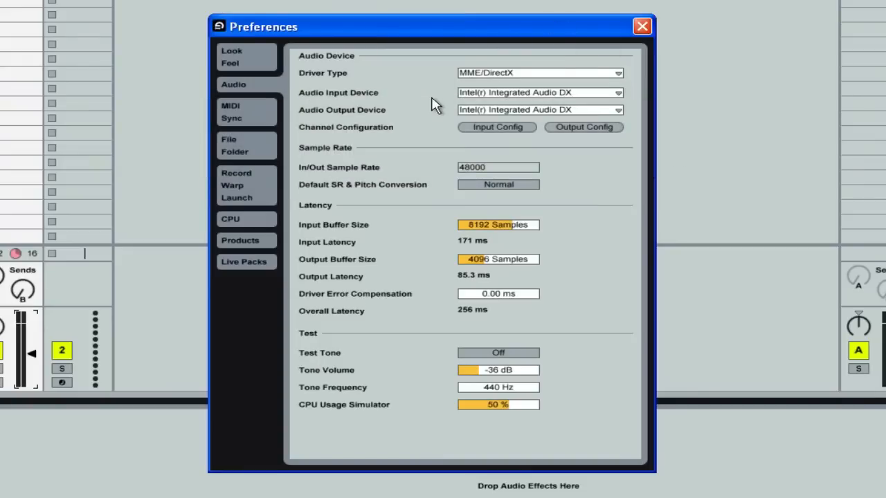
pyautogui.moveTo(634, 61)
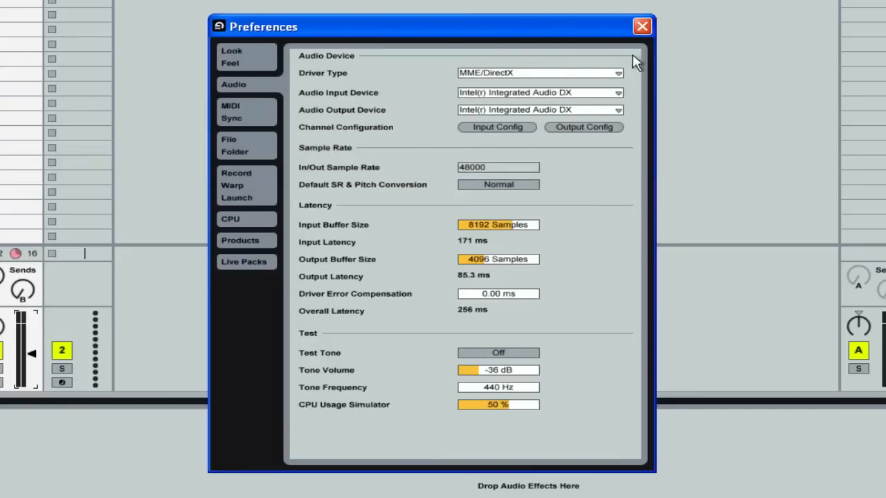
pyautogui.moveTo(699, 158)
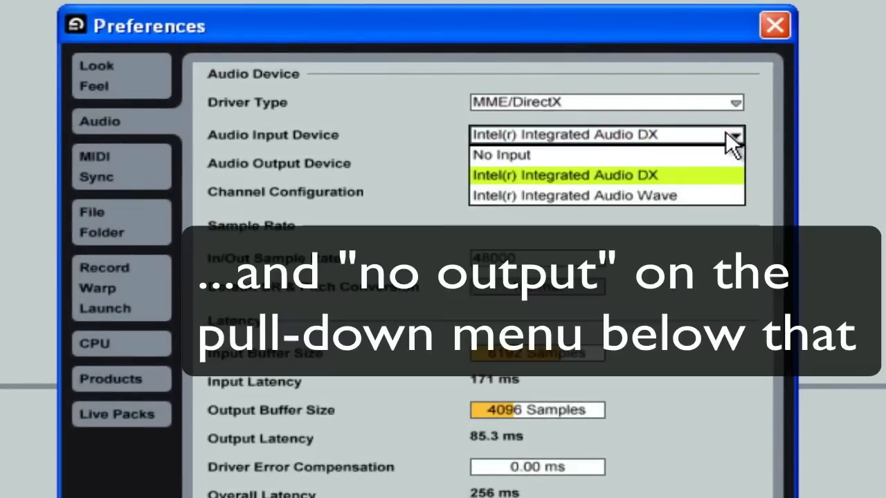
pyautogui.moveTo(720, 158)
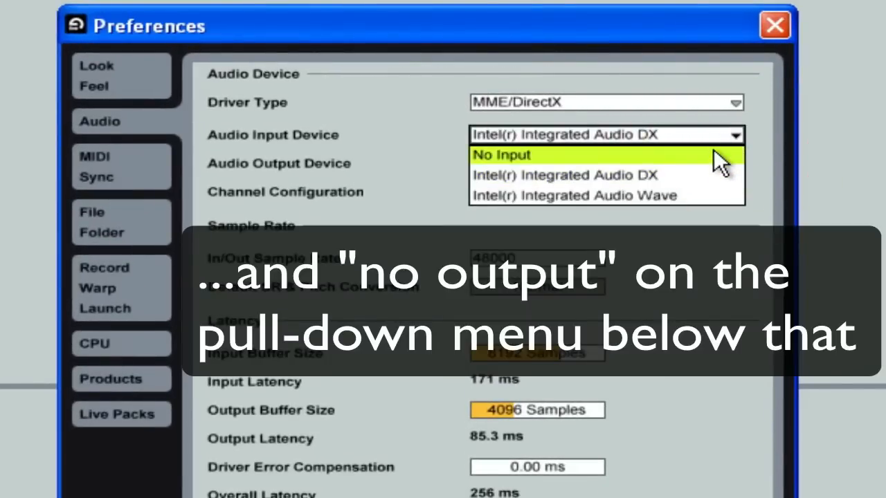
pyautogui.moveTo(727, 183)
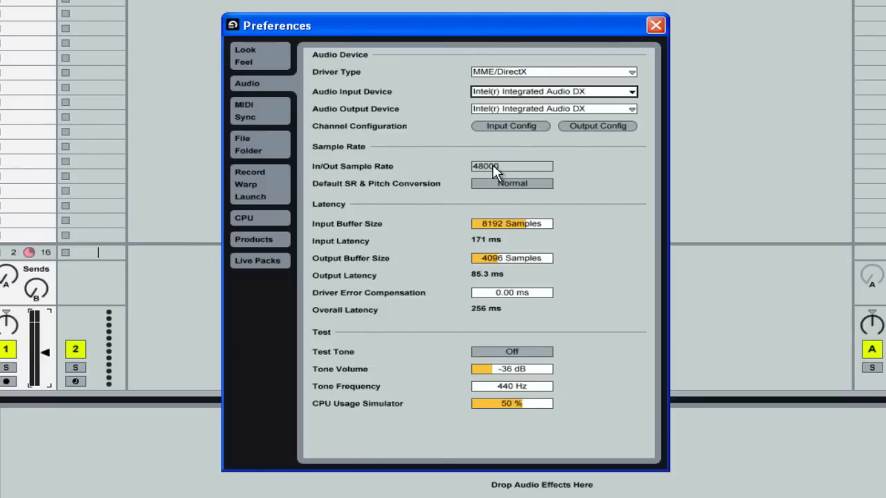
pyautogui.moveTo(653, 25)
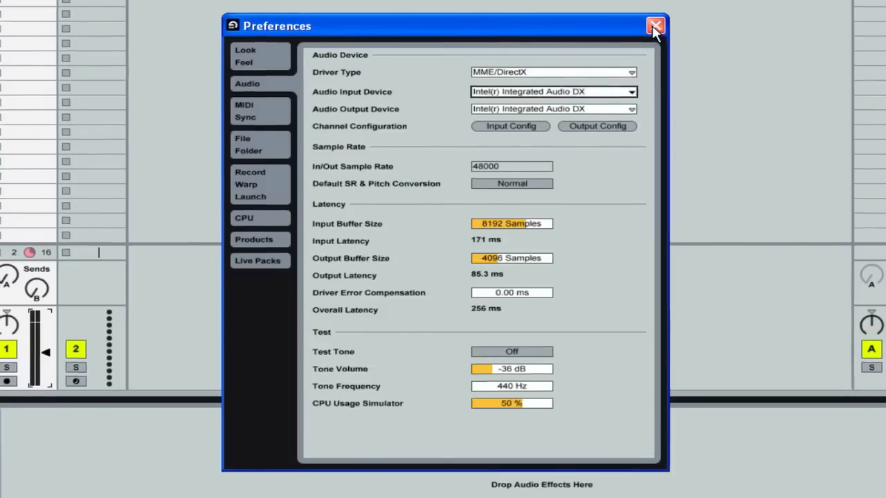
pyautogui.click(651, 22)
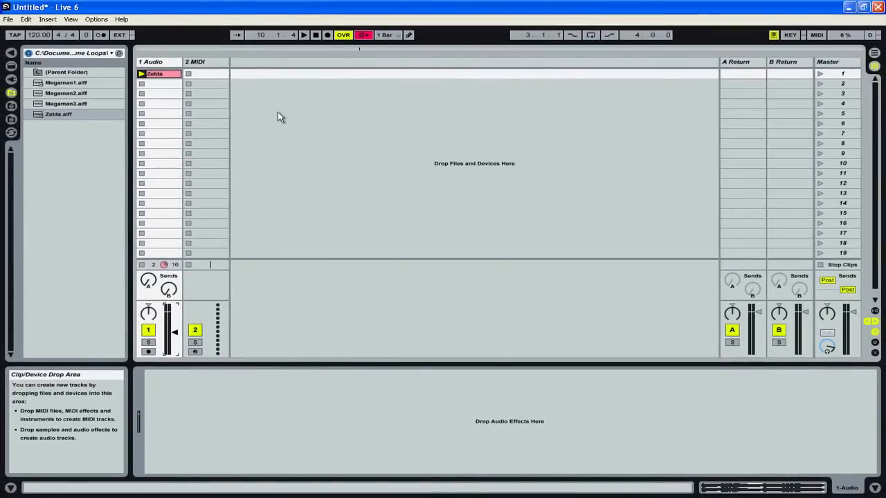